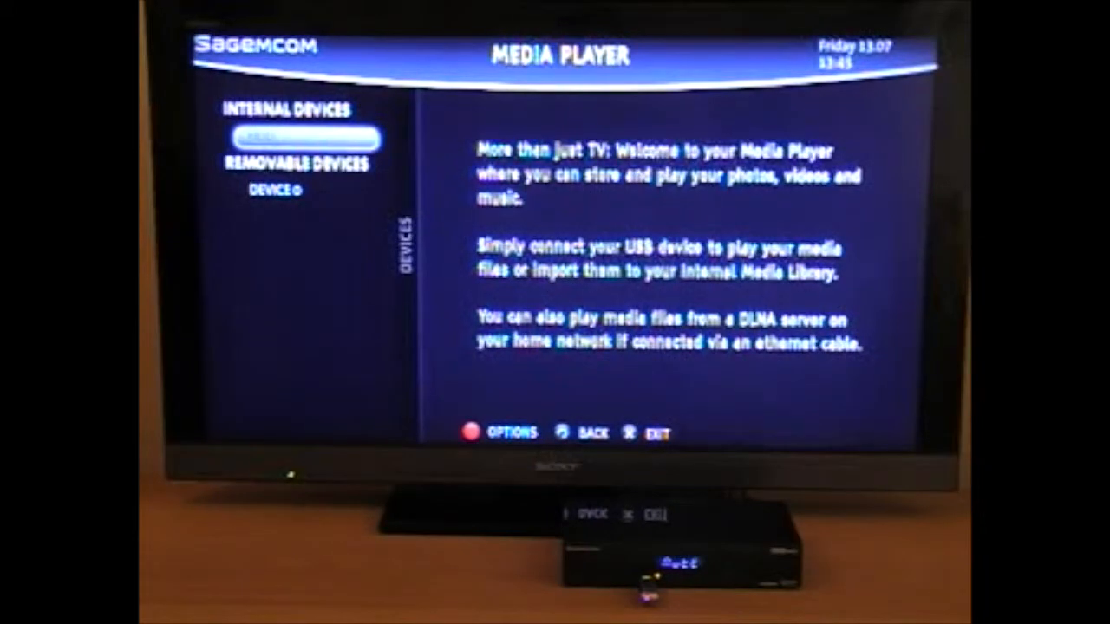
Select the removable USB device under Removable Devices to browse its media folders
{"action": "key", "text": "down"}
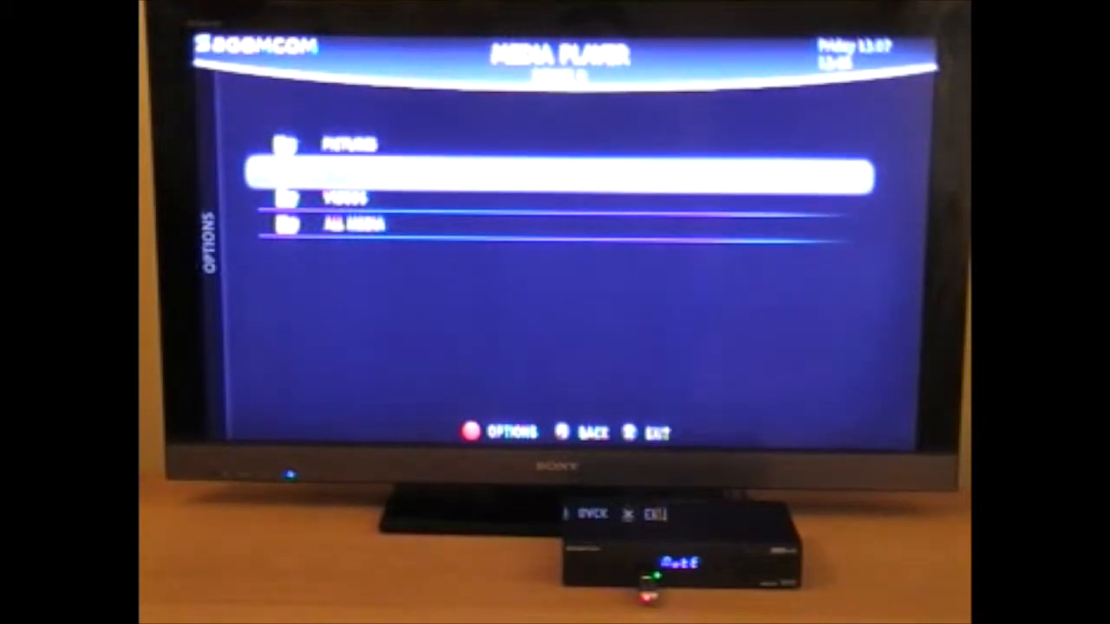
{"action": "key", "text": "Down"}
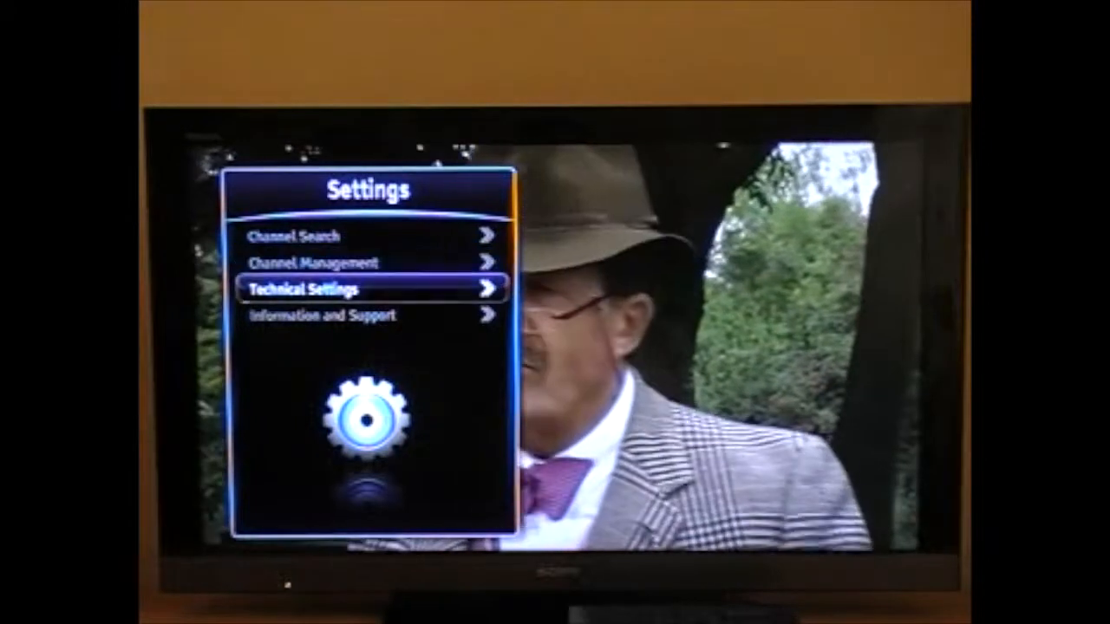
Move down the Settings list to Technical Settings, showing Video Settings
{"action": "key", "text": "Down"}
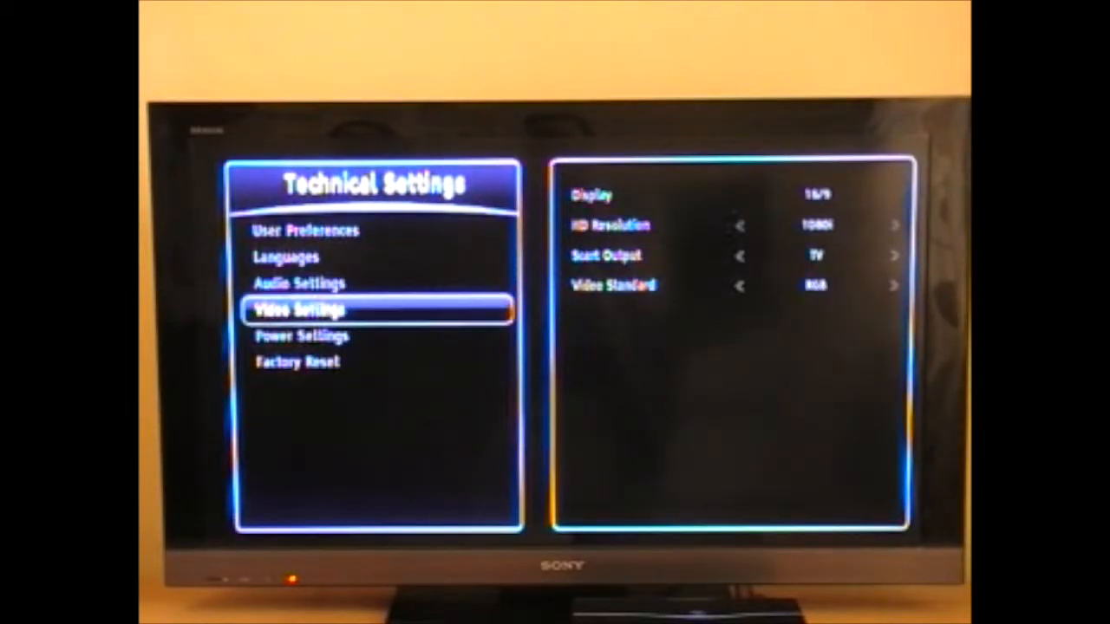
Move down past Video and Power Settings to Factory Reset, left at No
{"action": "key", "text": "down"}
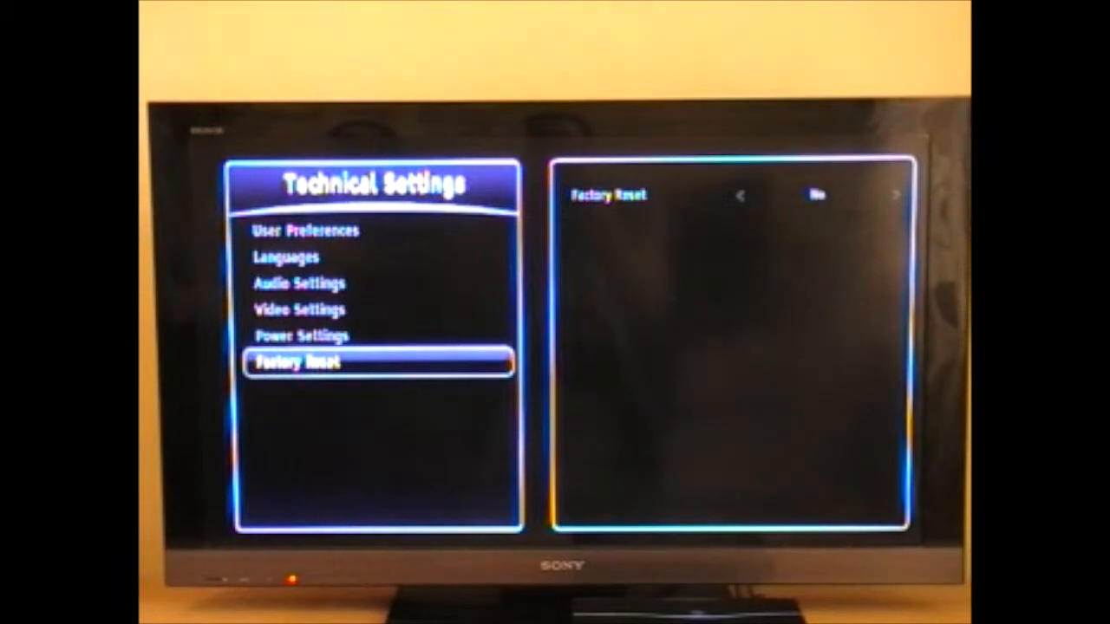